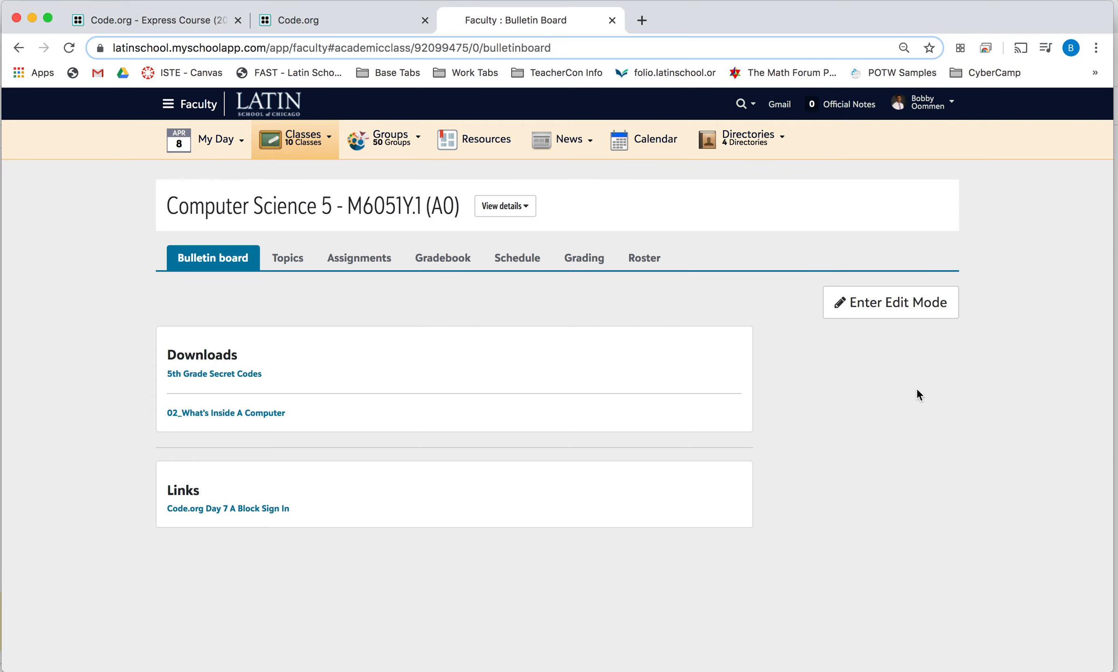
mouse_move(315, 178)
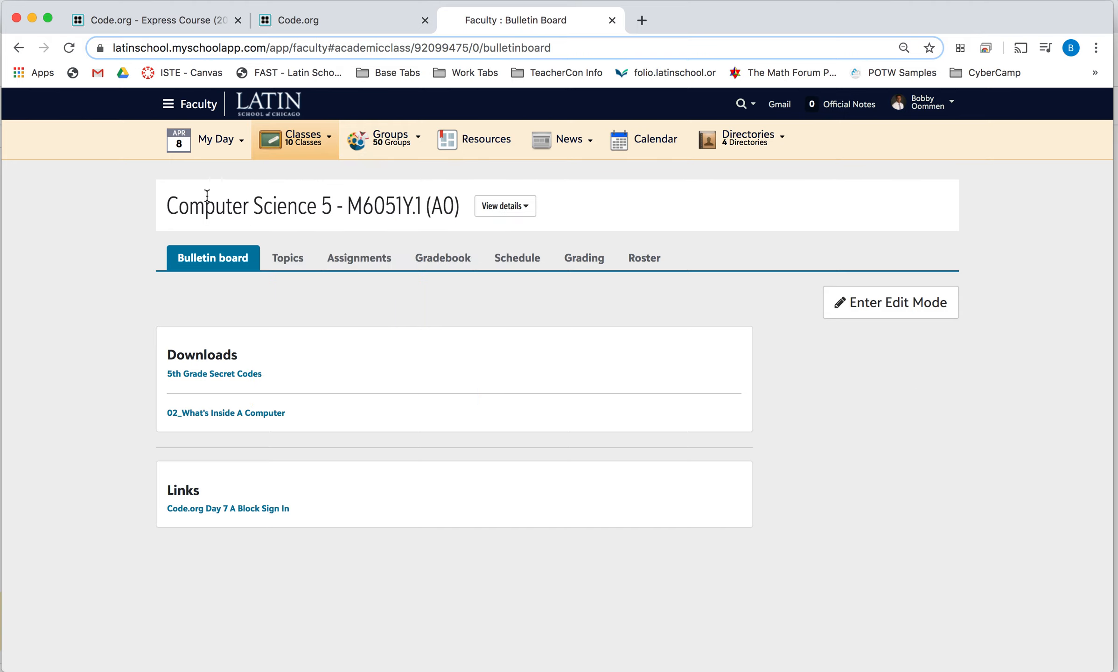
mouse_move(266, 243)
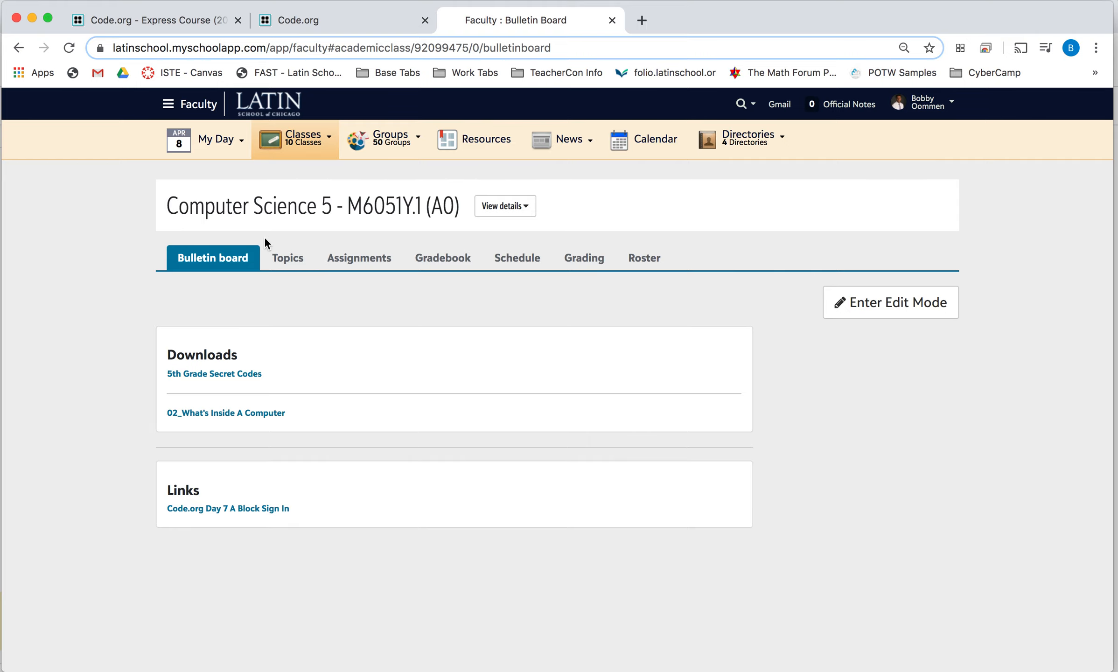
mouse_move(189, 514)
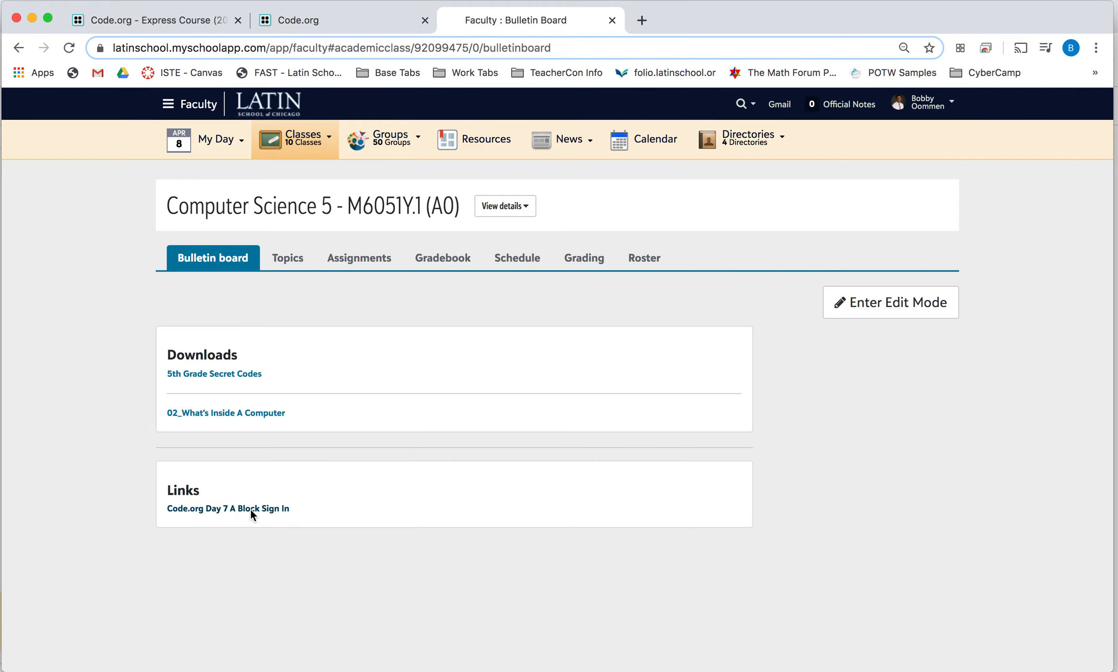
click(228, 508)
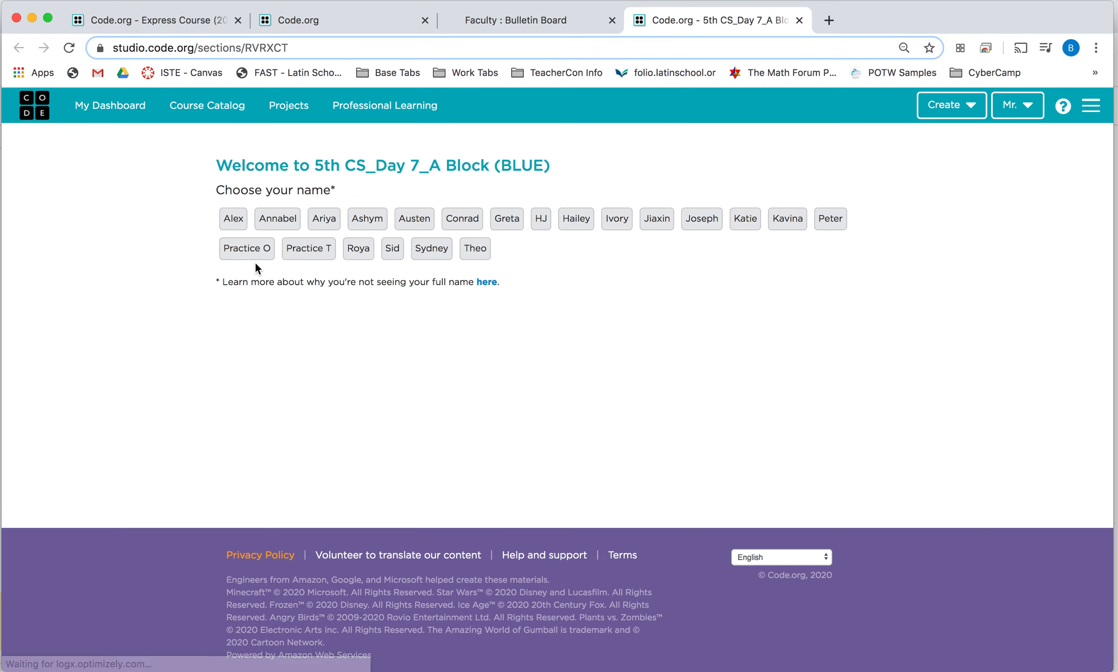
click(247, 248)
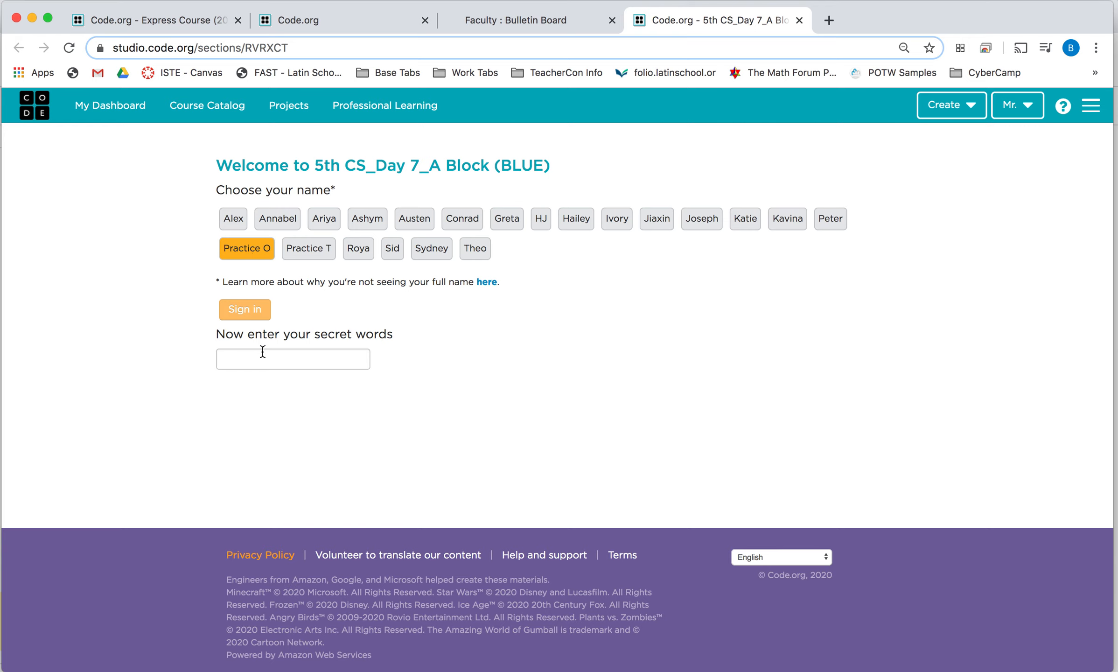
click(292, 359)
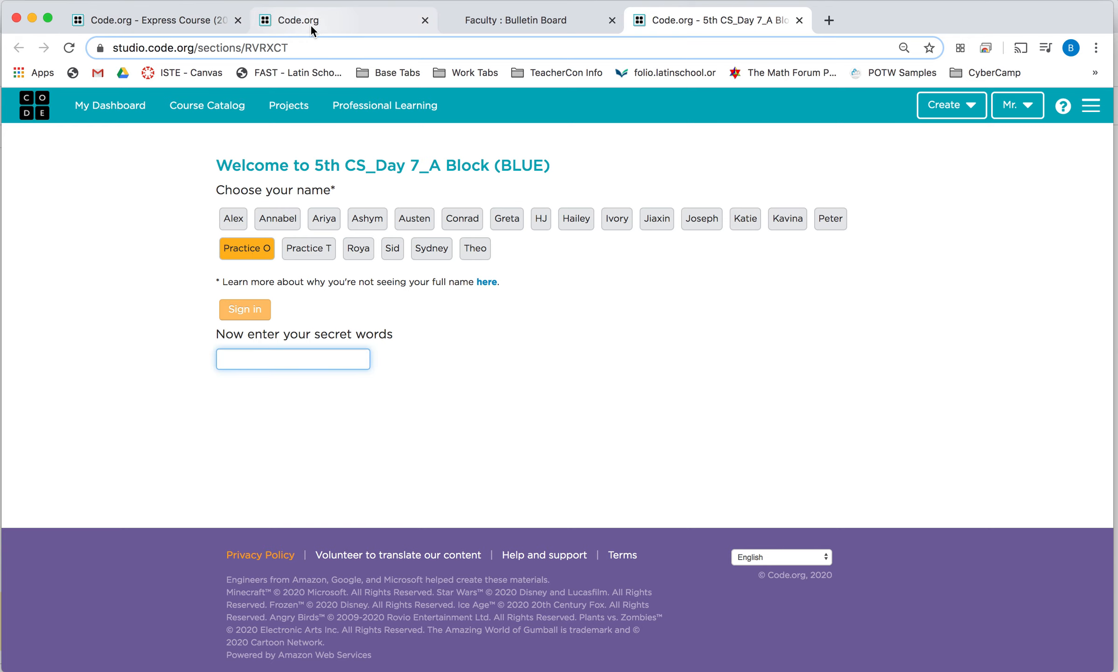
click(292, 359)
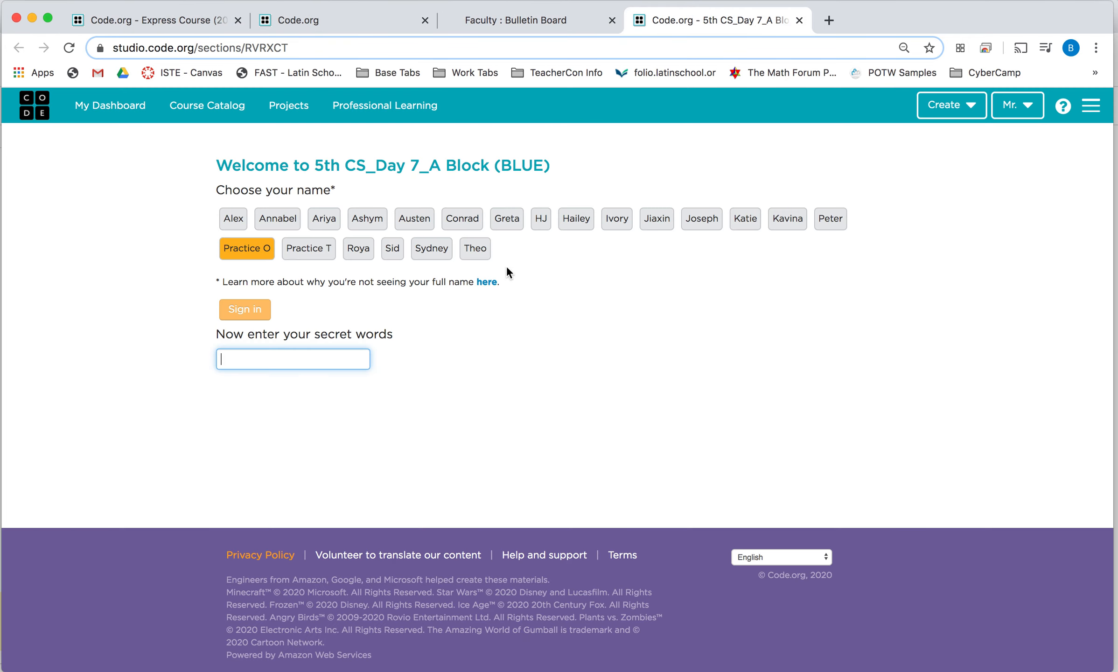
text(sure only)
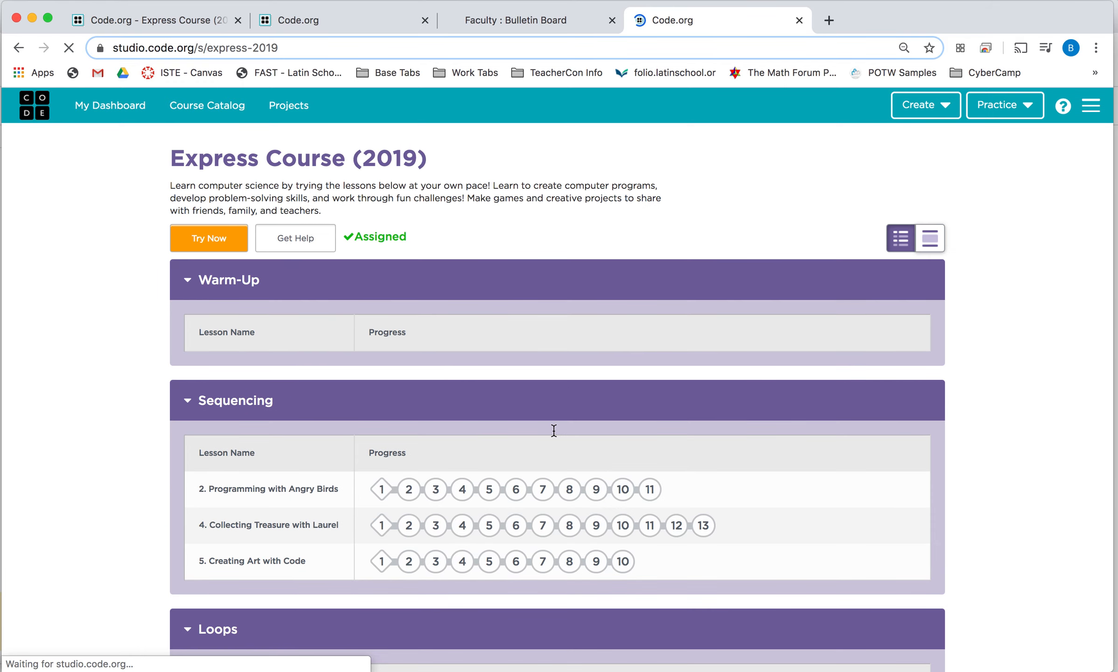
mouse_move(174, 152)
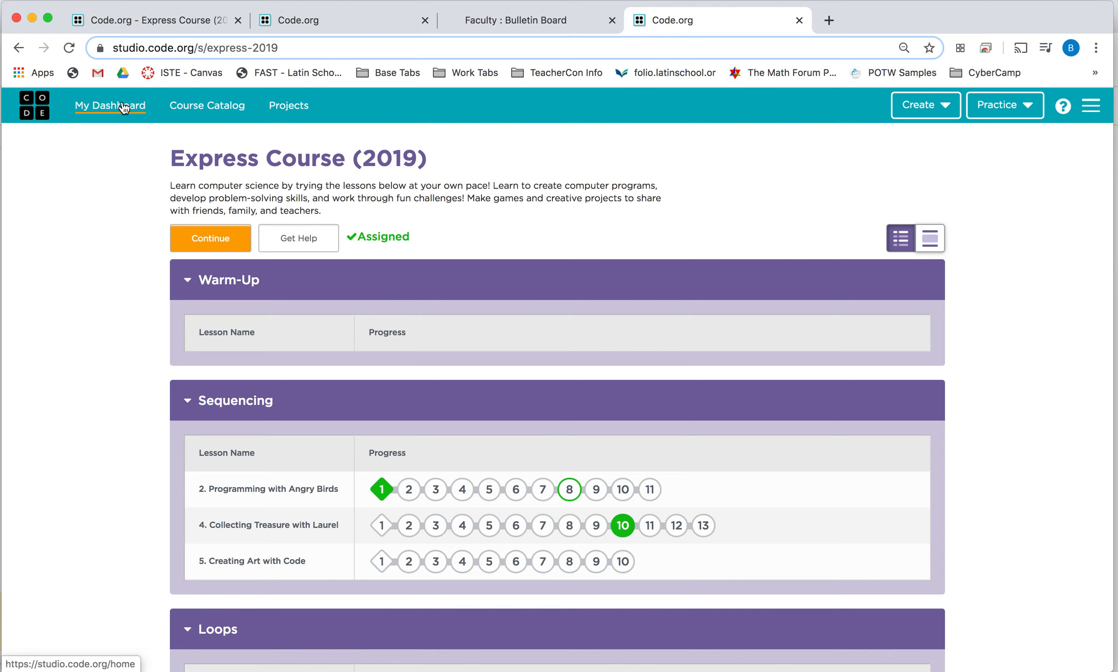
- Go to My Dashboard from the Express Course (2019) lesson list
click(110, 106)
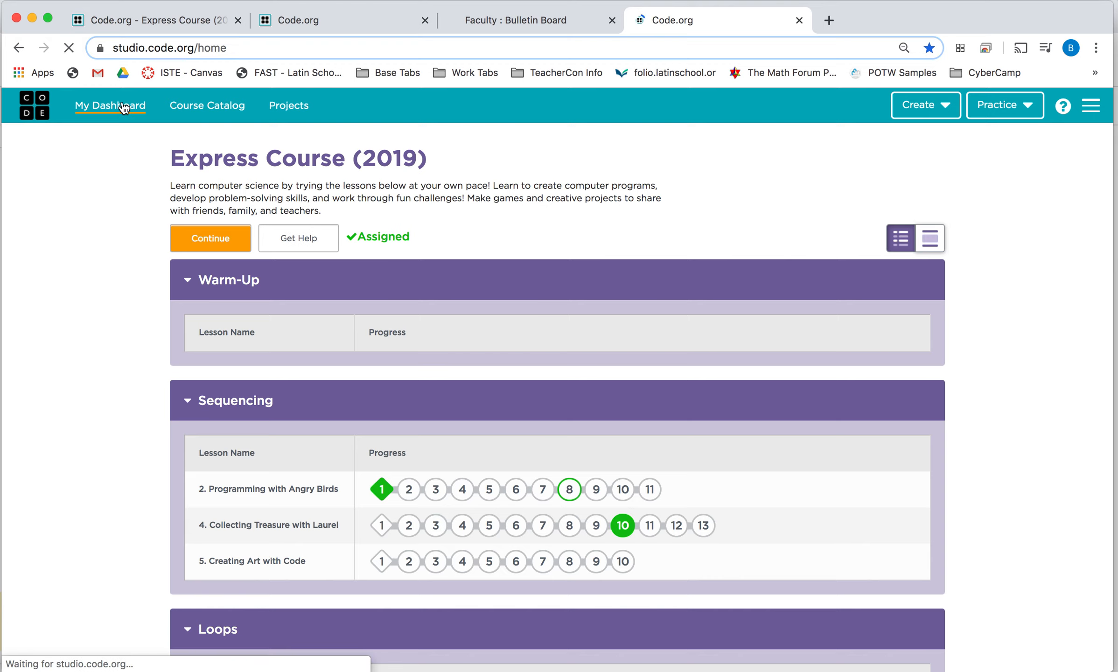
- View the Dance Party (2019) course from the My Courses list on the dashboard
click(110, 106)
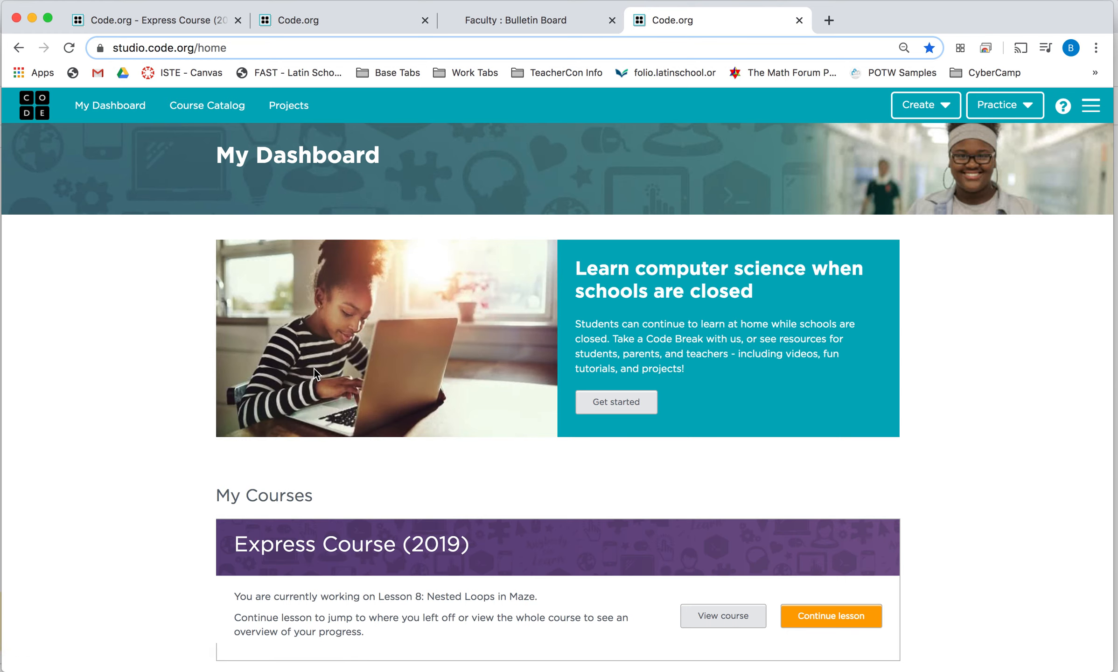
scroll(down, 3)
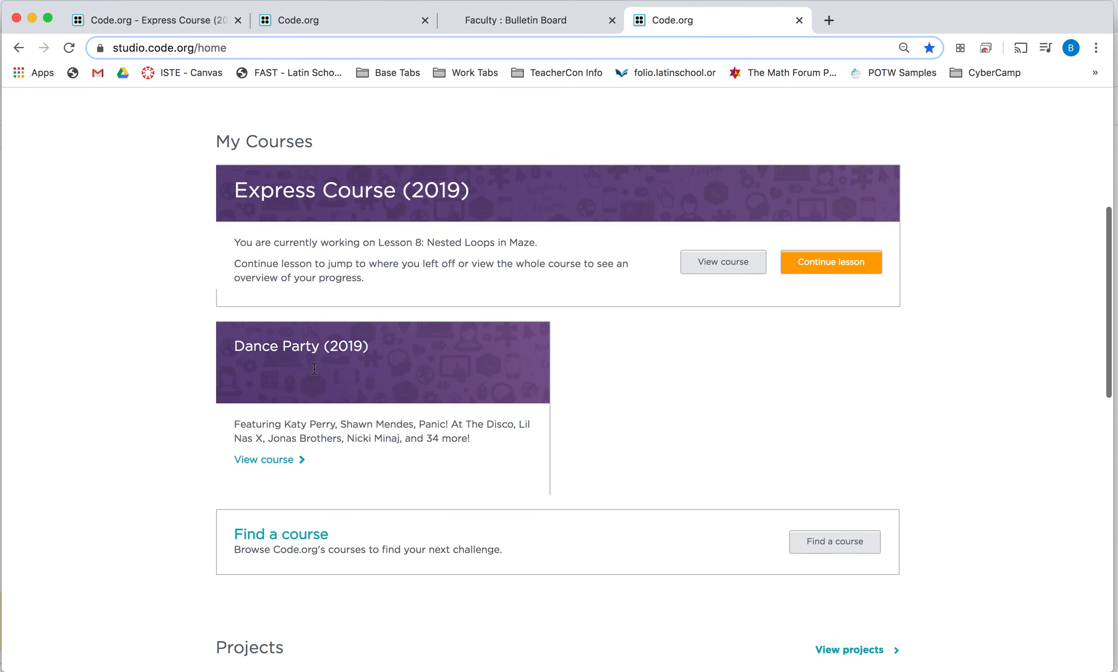
mouse_move(279, 461)
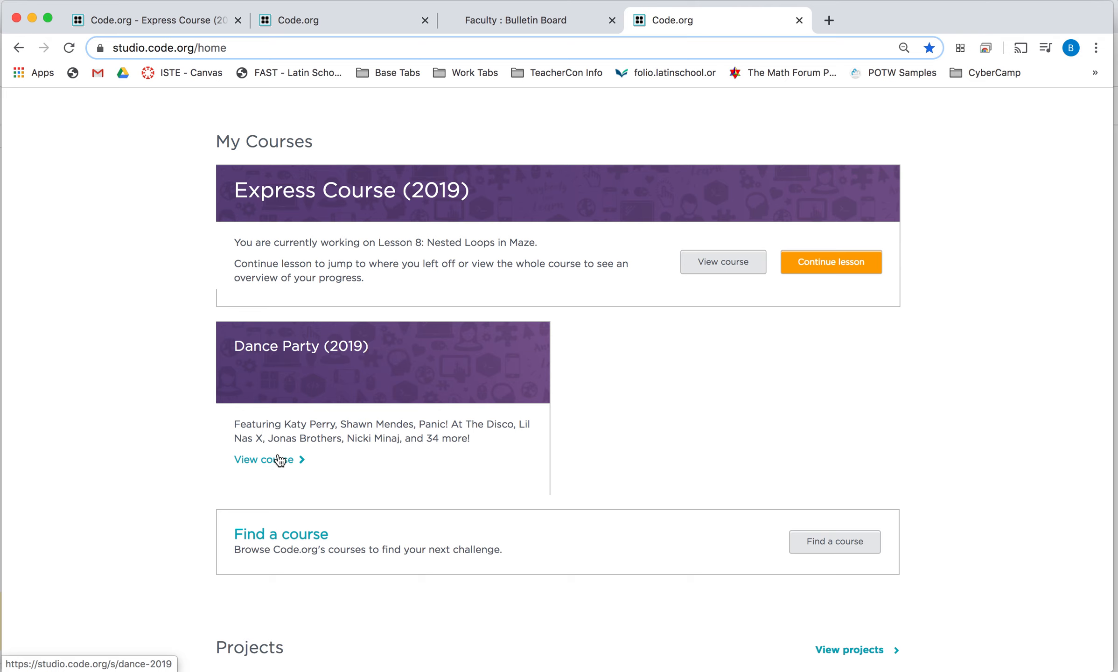
click(273, 460)
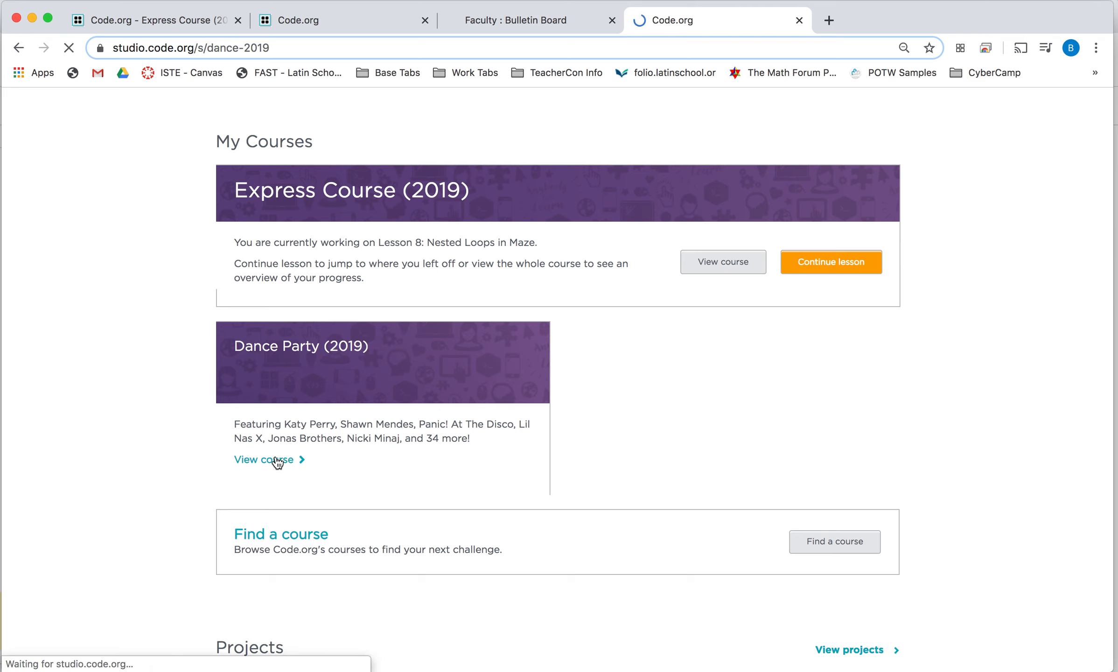
- Land on the Dance Party (2019) course page with its ten level bubbles
click(263, 460)
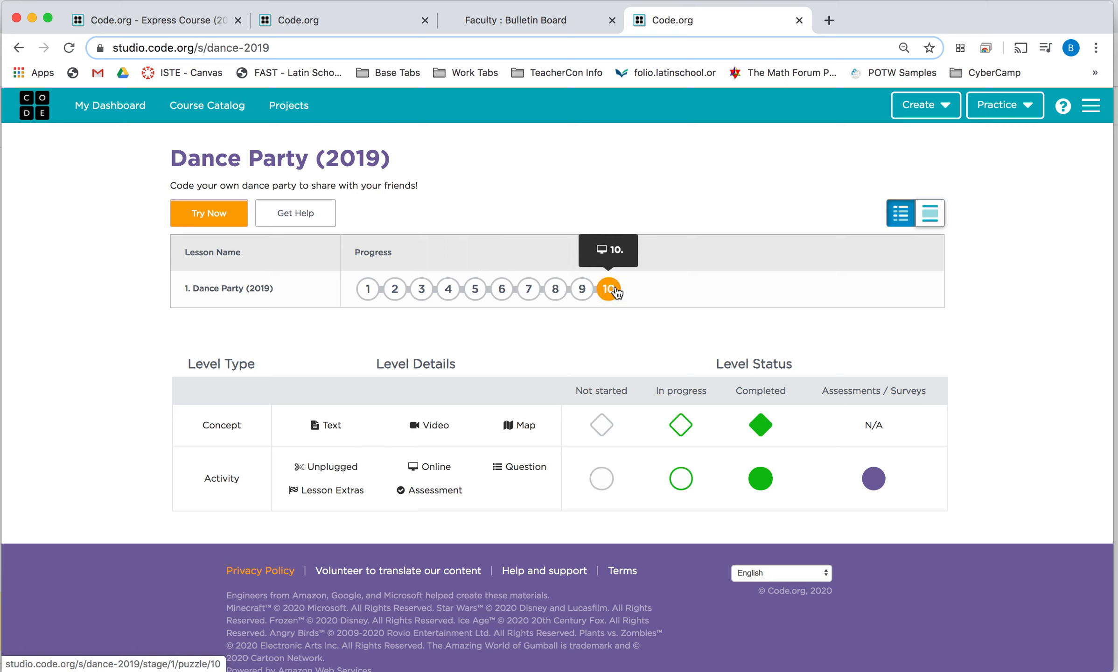
mouse_move(368, 289)
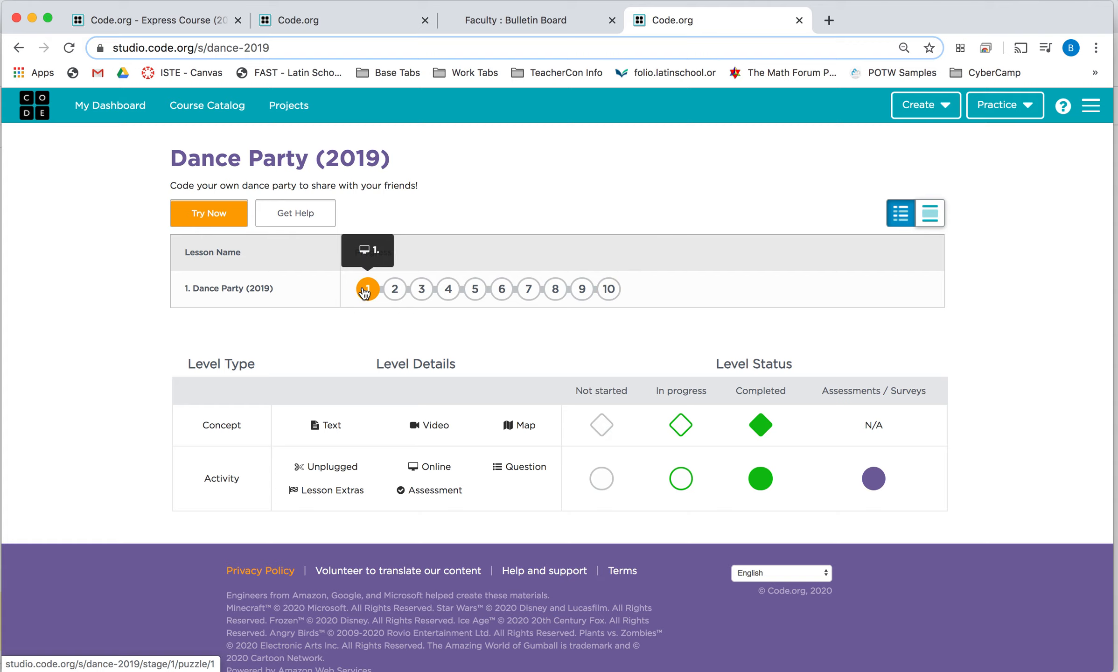
- Enter Dance Party level 1 and dismiss the warm-up video to reach the puzzle
click(366, 290)
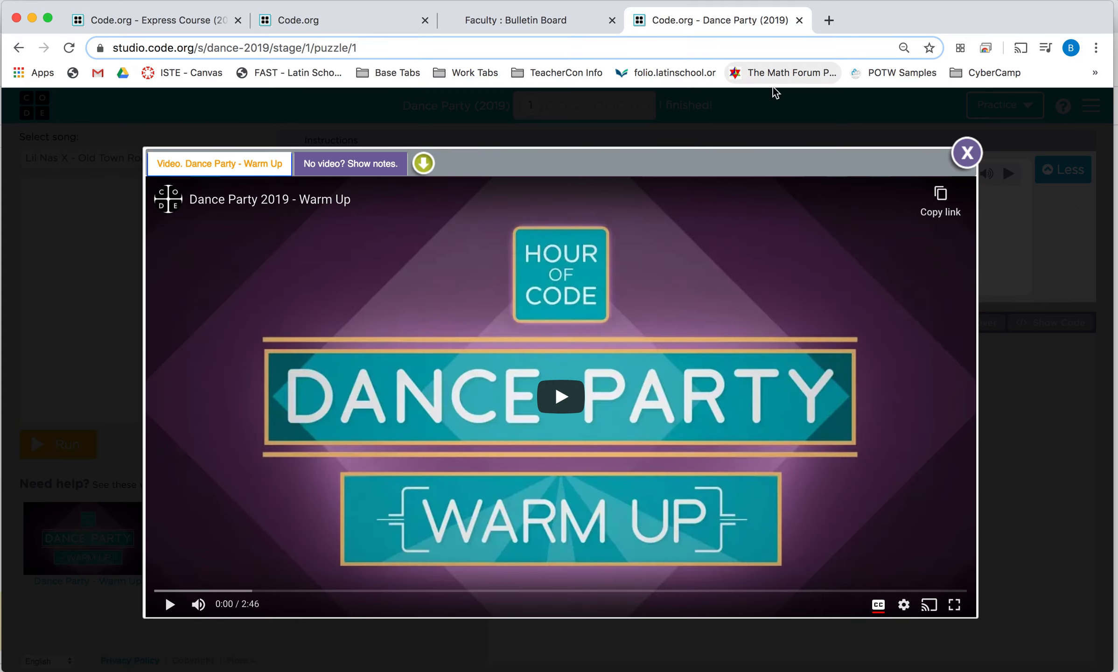
click(966, 153)
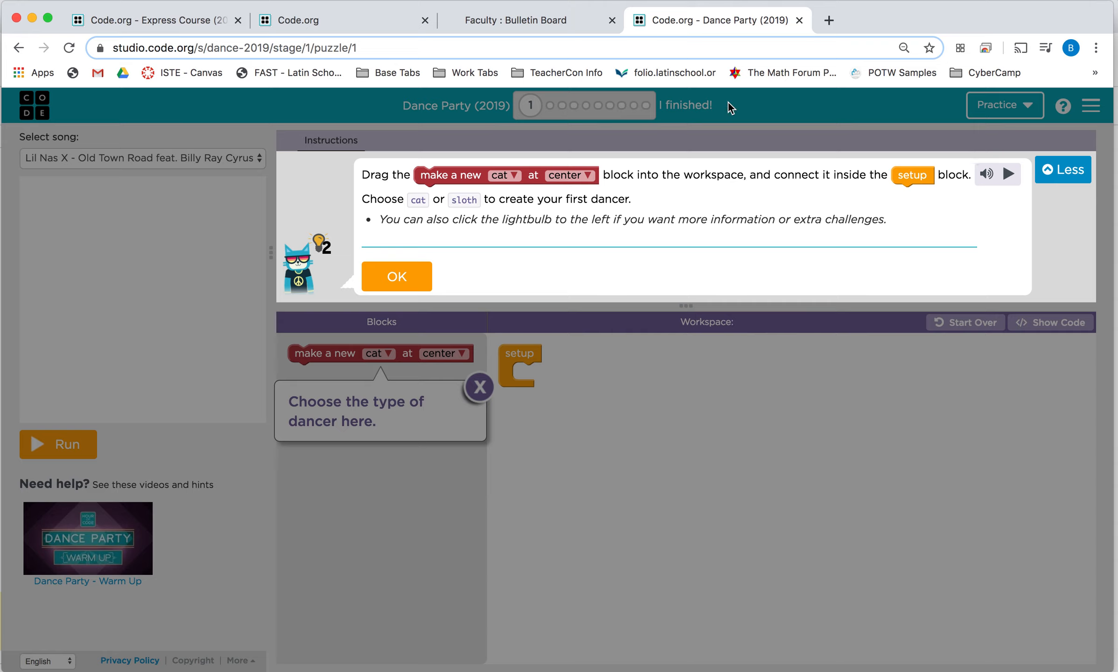